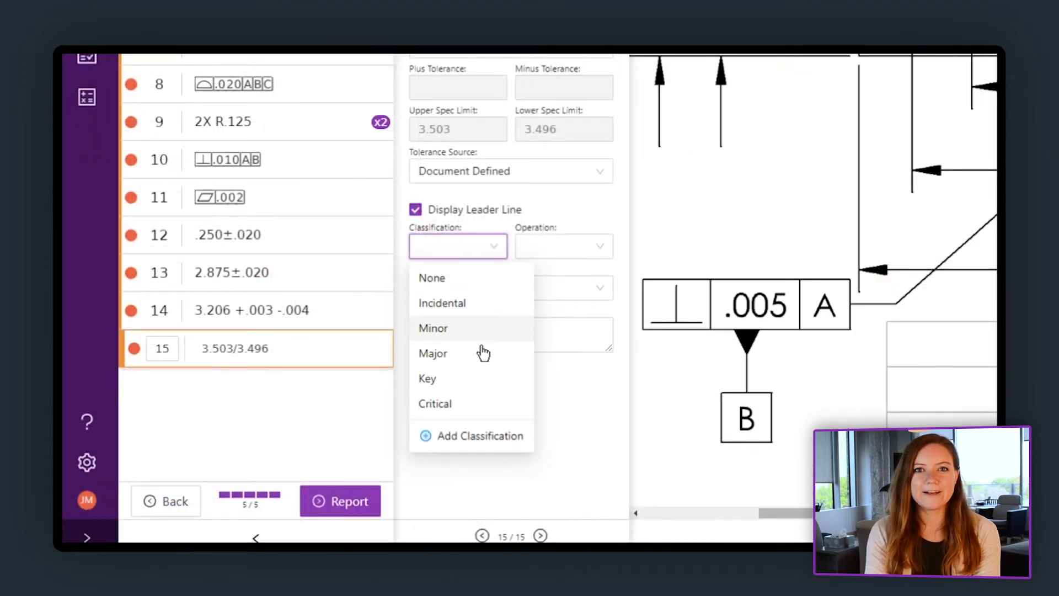
- Assign a classification level to feature 15 (3.503/3.496) from the Classification dropdown
left_click(434, 403)
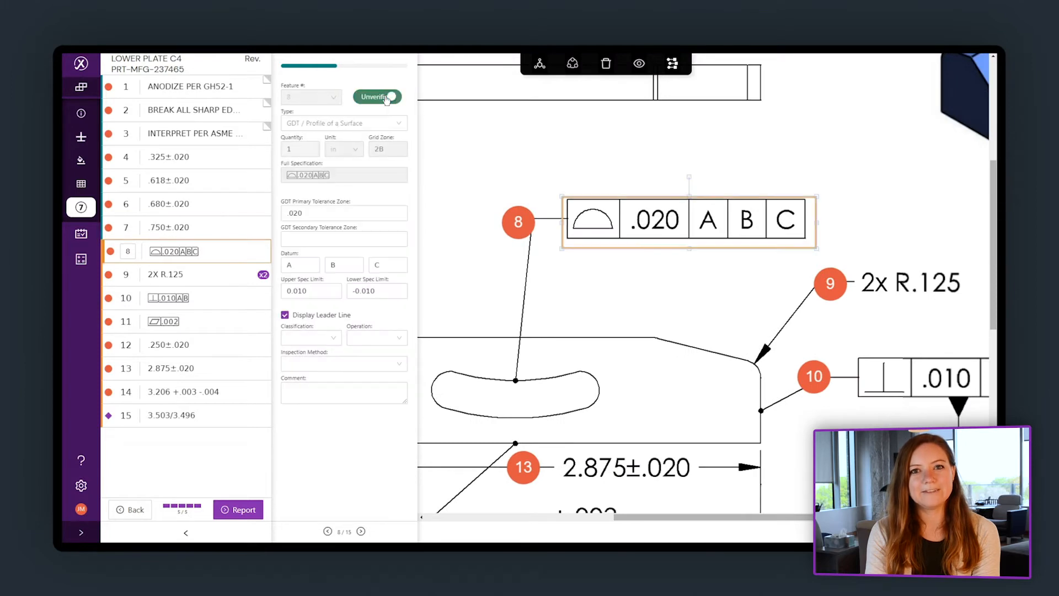
- Mark feature 8 verified and build the Inspection Report with part number, part name and feature number tokens
left_click(377, 96)
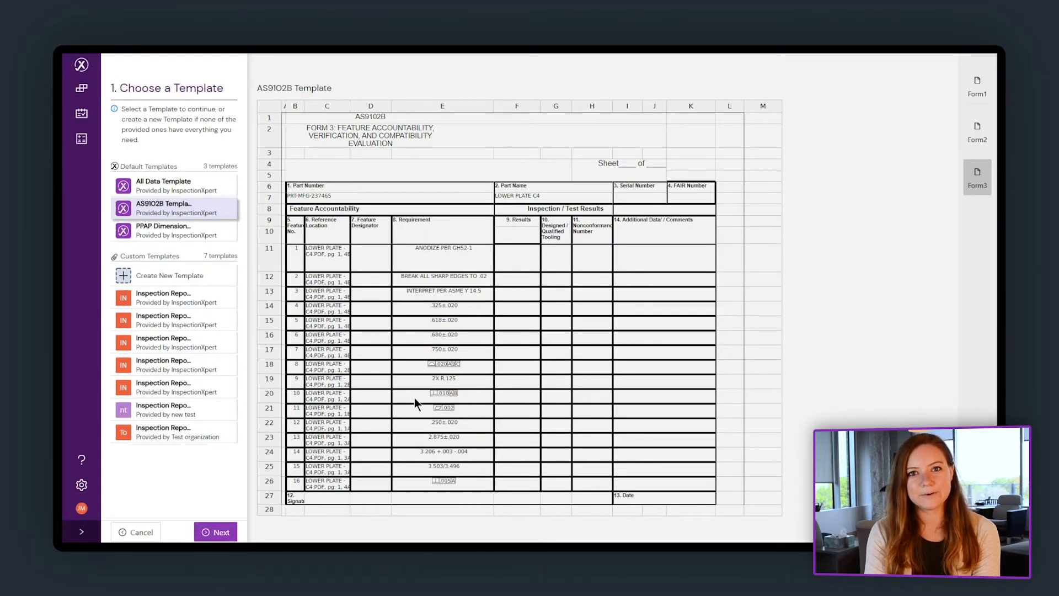
left_click(220, 531)
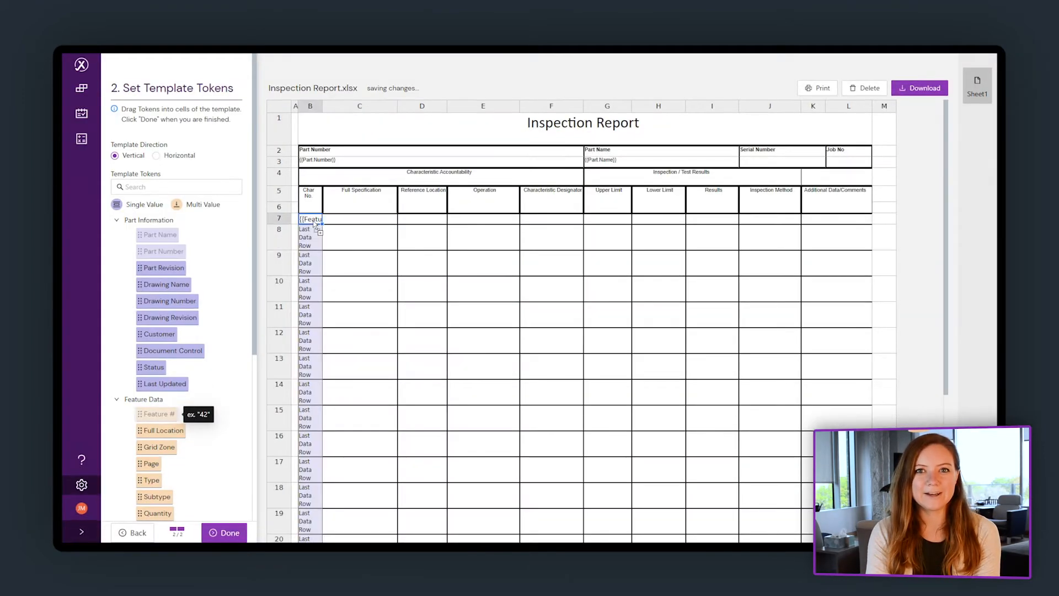
left_click(230, 533)
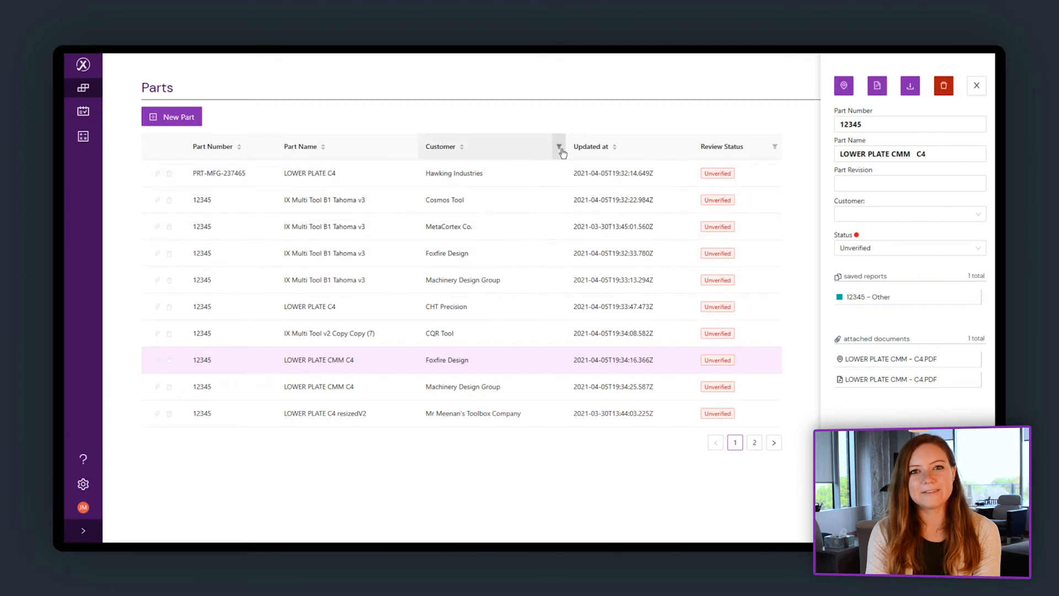
- Filter the parts list's Customer column to Foxfire Design and inspect the locked ITAR-restricted part
left_click(559, 147)
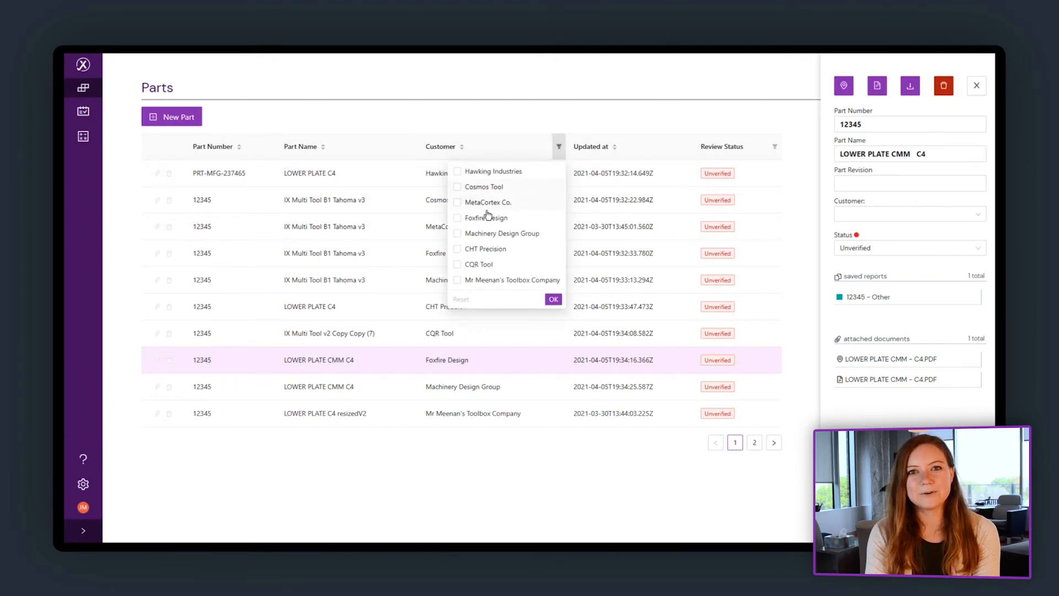
left_click(458, 217)
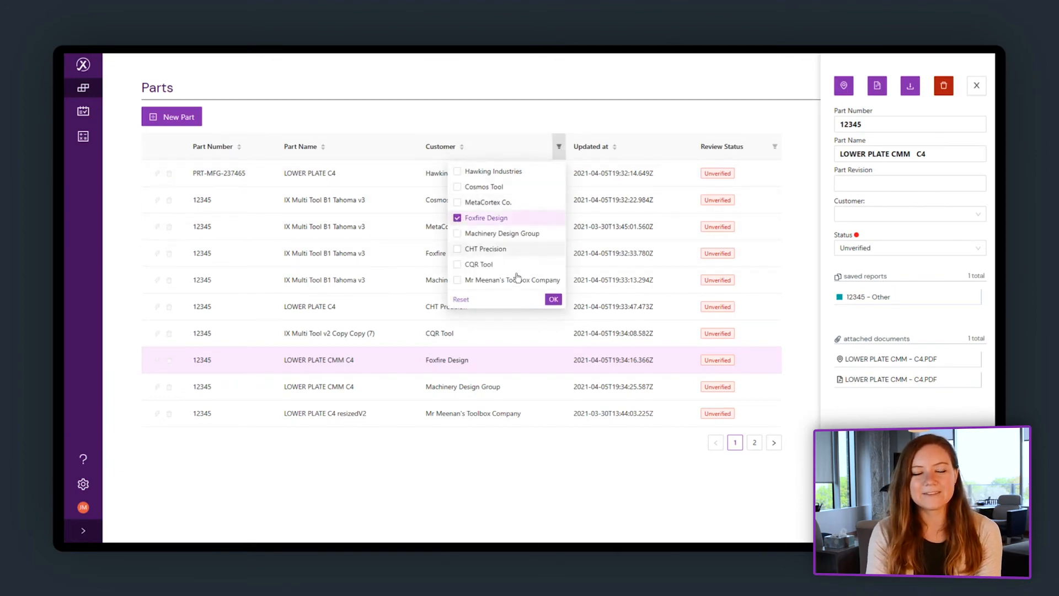
left_click(553, 298)
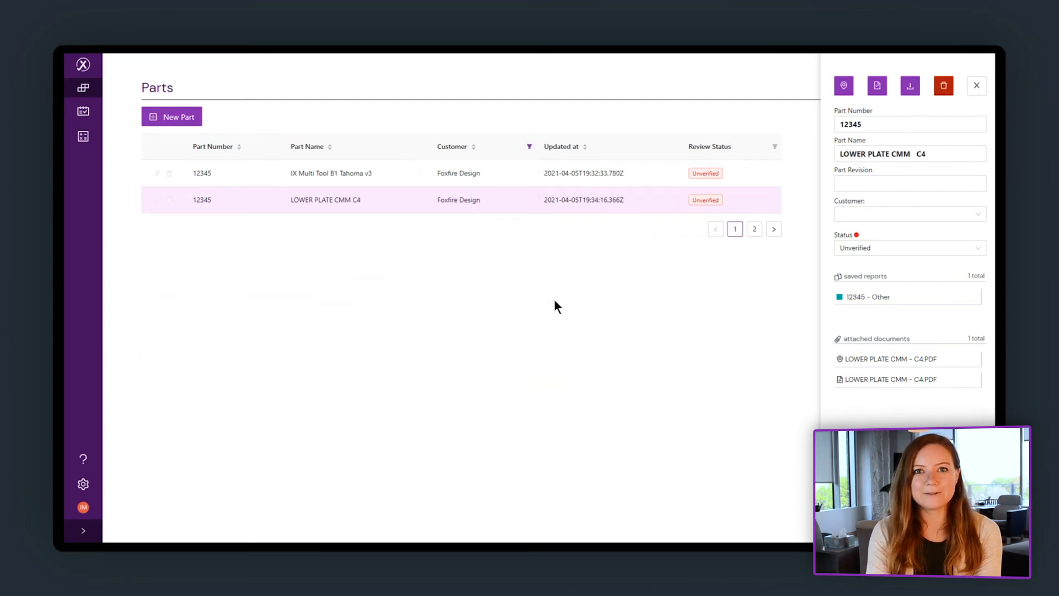
left_click(975, 86)
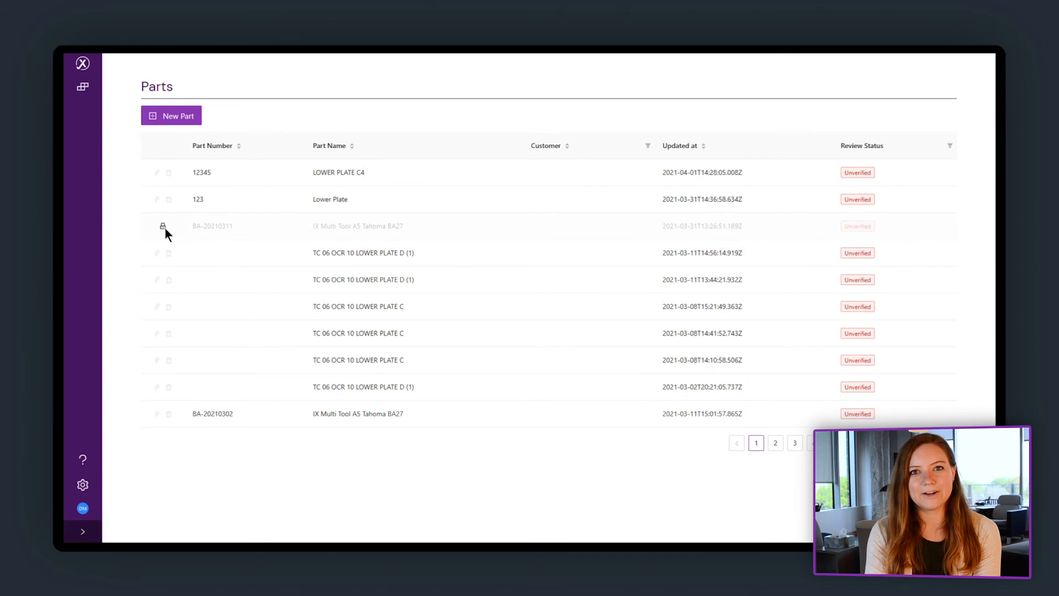
mouse_move(162, 226)
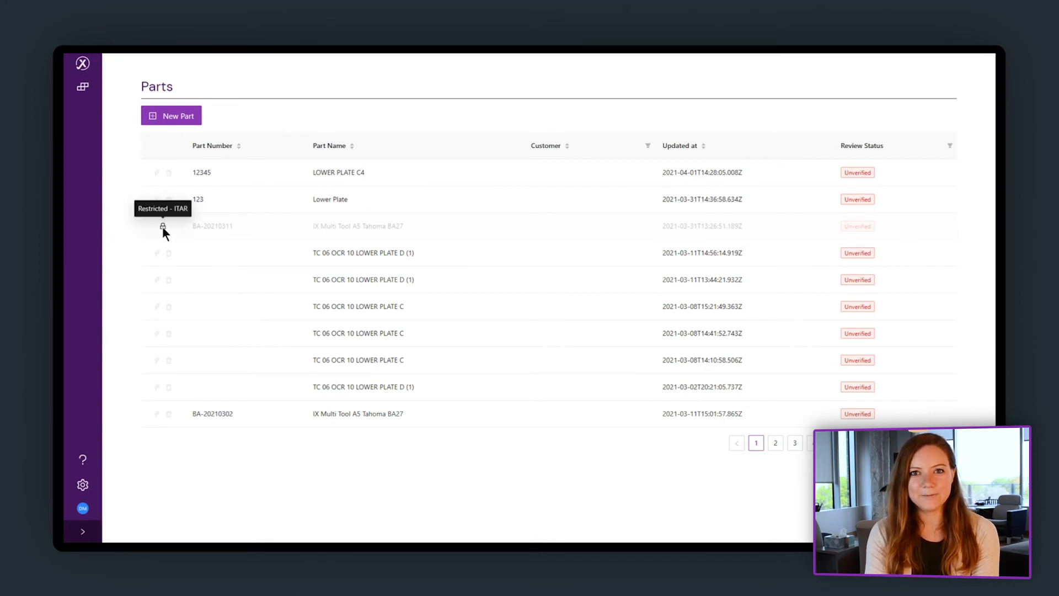